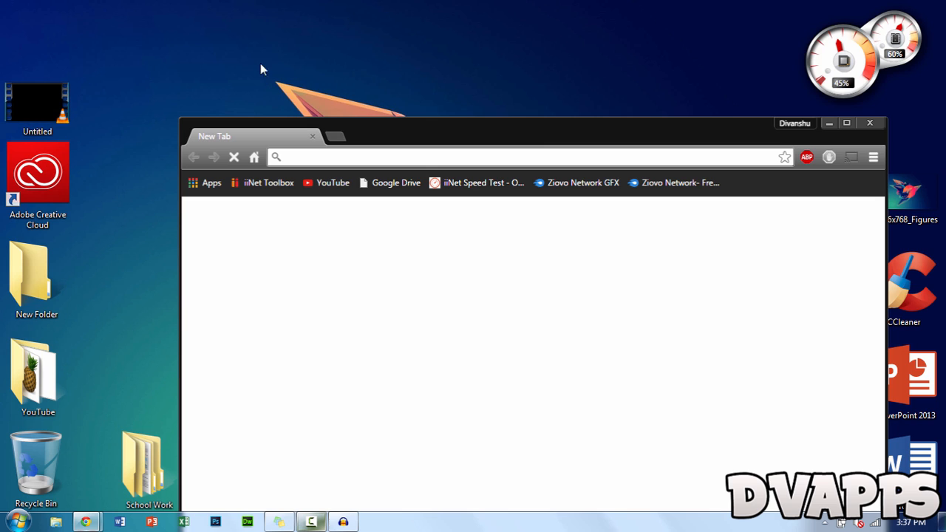
- Maximize Chrome and navigate to pixlr.com in the address bar
left_click(846, 123)
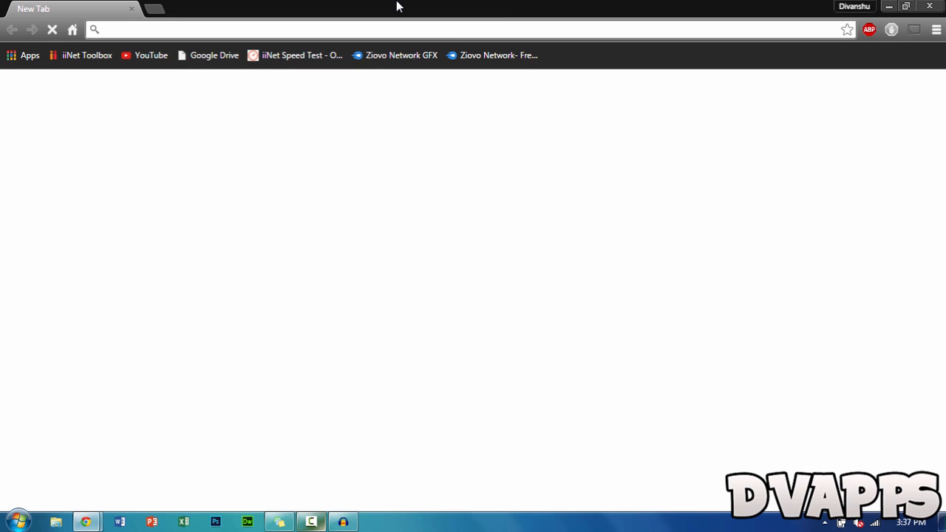
type("pixlr.com")
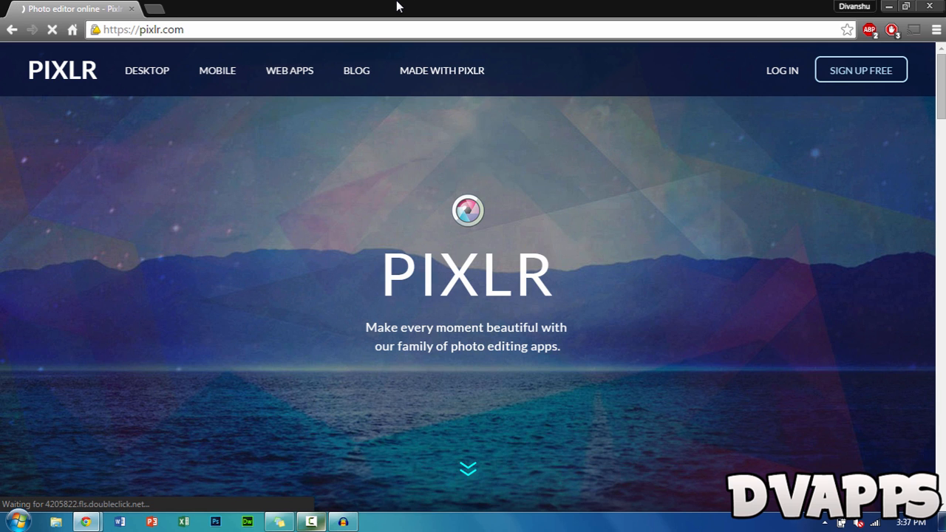
left_click(52, 30)
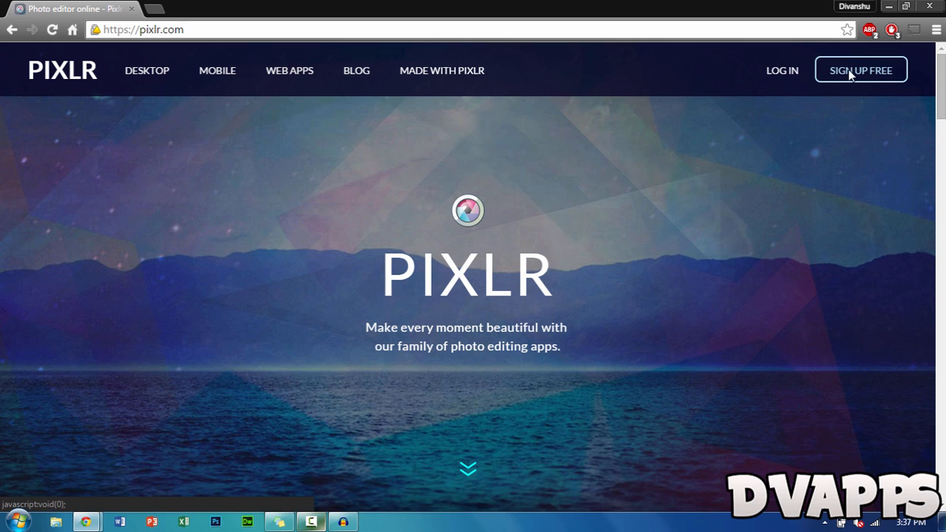
- From the sign-up form, switch to Existing User log-in and submit the account credentials
left_click(860, 69)
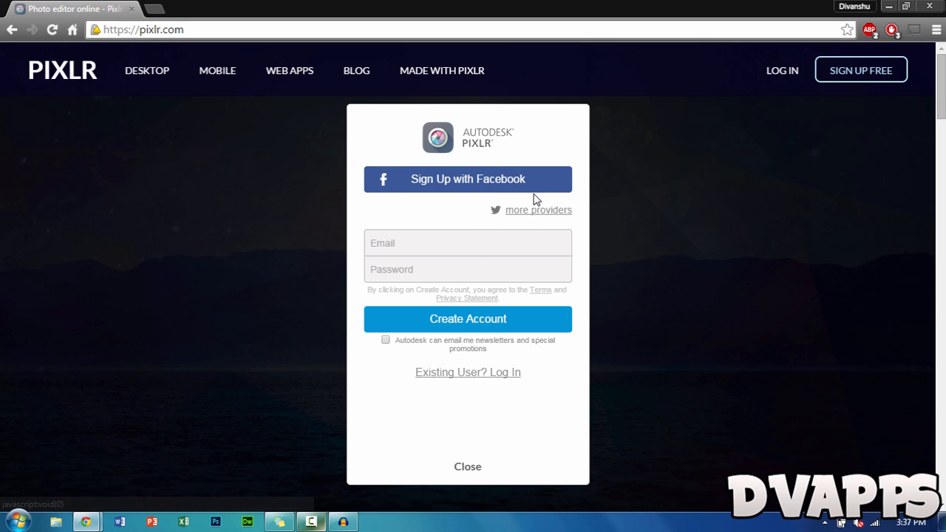
left_click(538, 210)
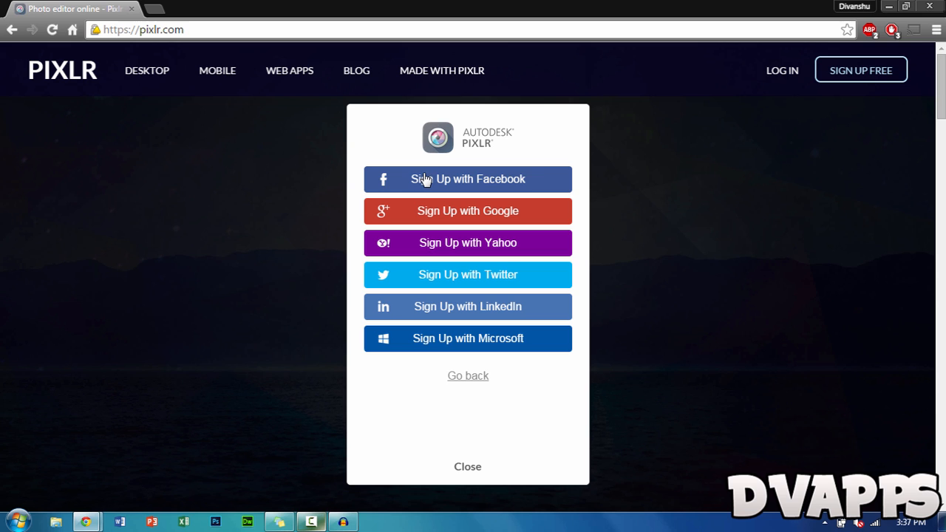
mouse_move(426, 348)
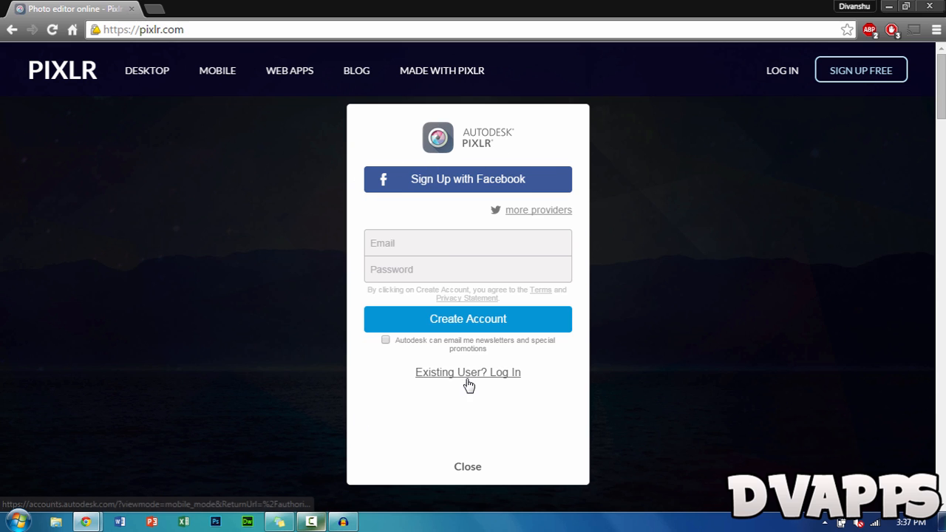
left_click(467, 268)
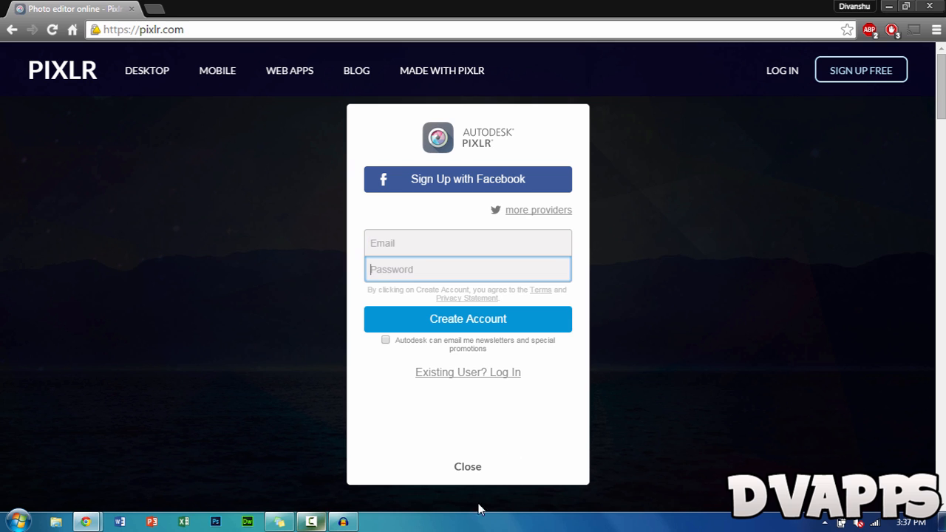
left_click(466, 179)
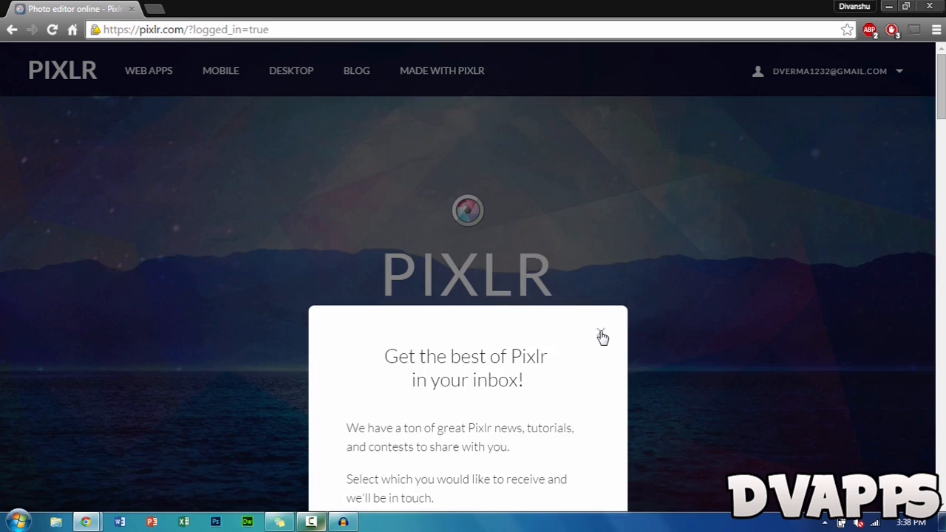
- Close the newsletter popup and launch the Pixlr Editor web app
left_click(603, 334)
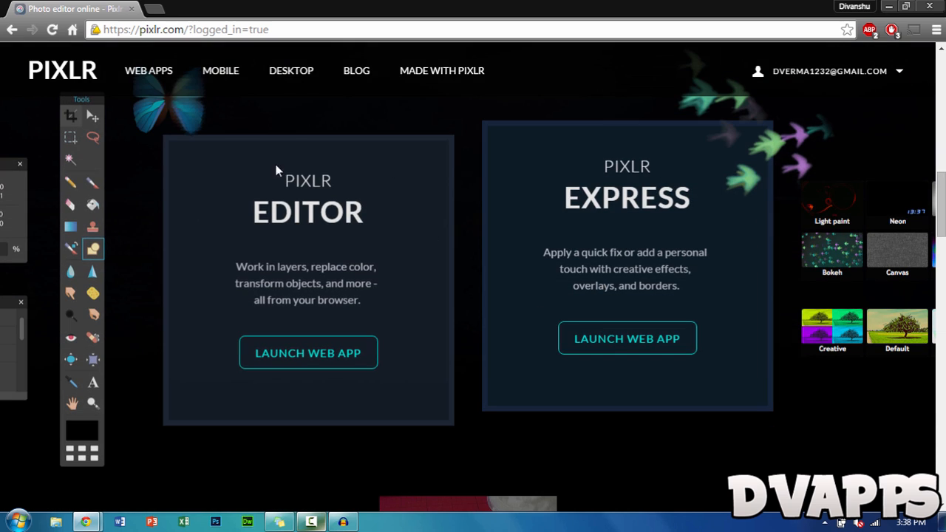
mouse_move(381, 265)
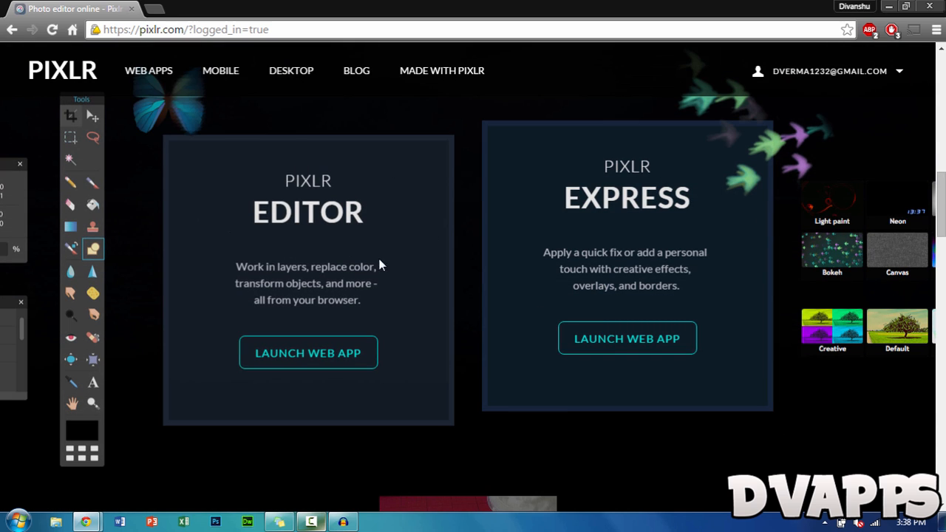
left_click(308, 351)
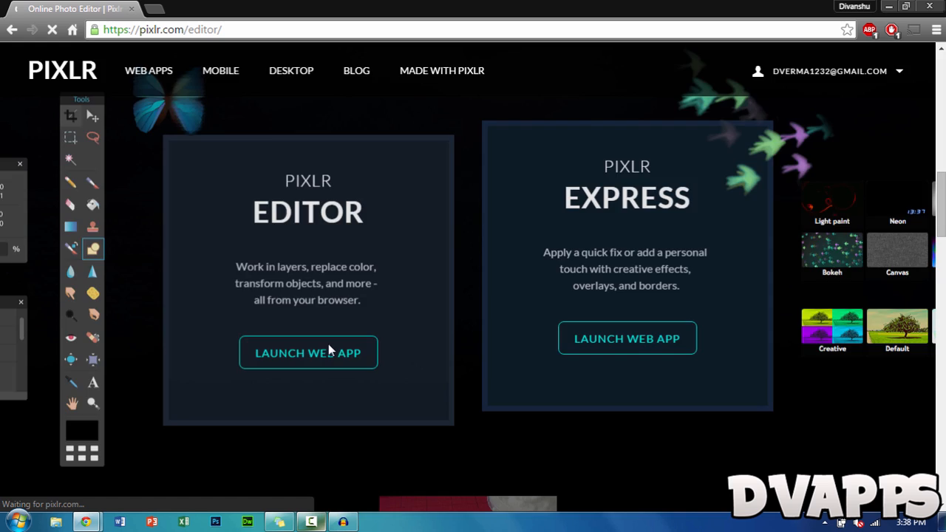
- Start a new blank image from the startup dialog, named Watermark
left_click(307, 352)
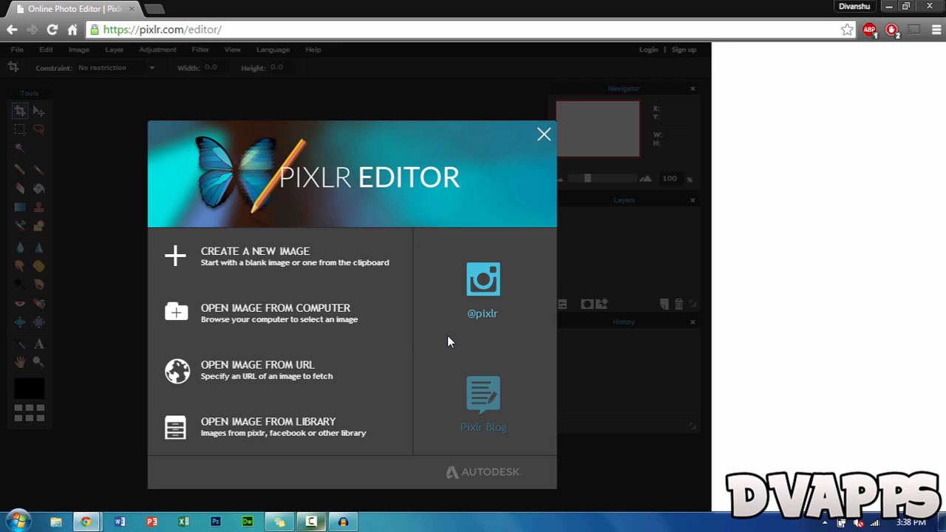
mouse_move(279, 257)
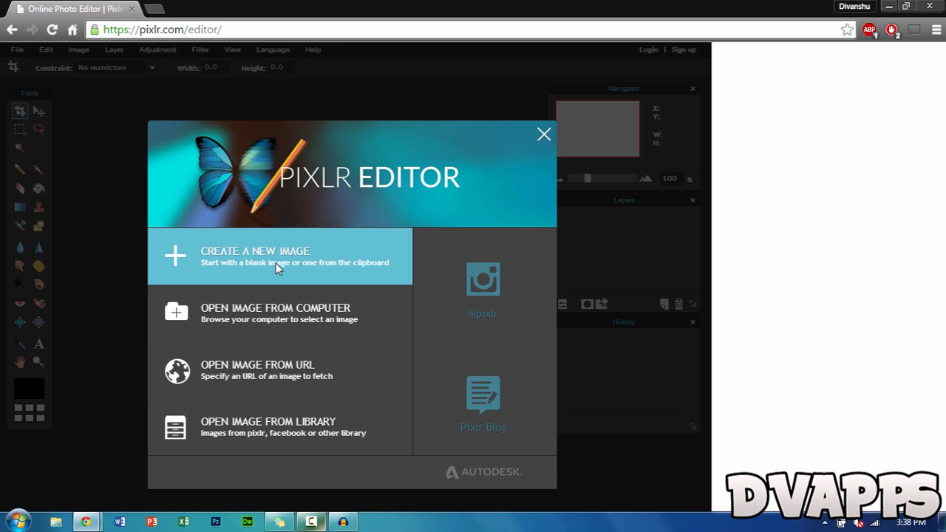
left_click(254, 251)
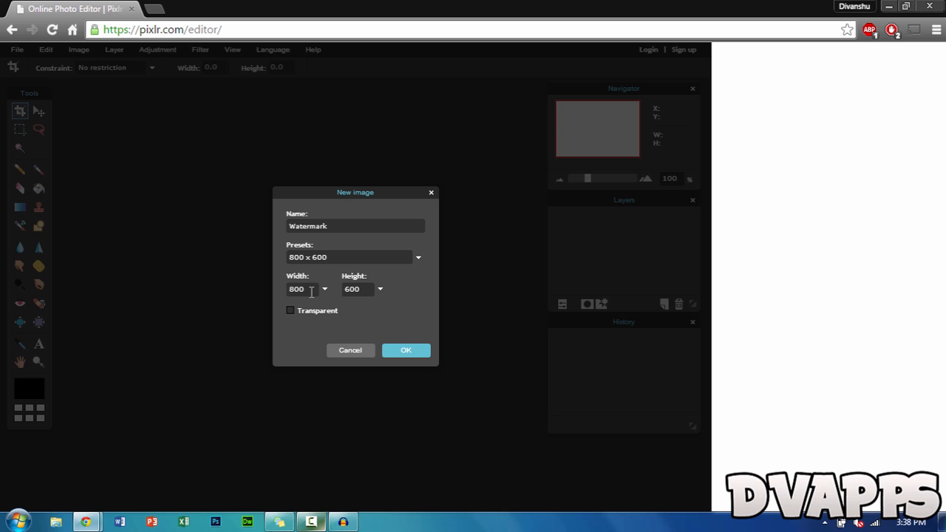
- Enter width 1920 and height 1080 for the Watermark image and make its background transparent
type("12")
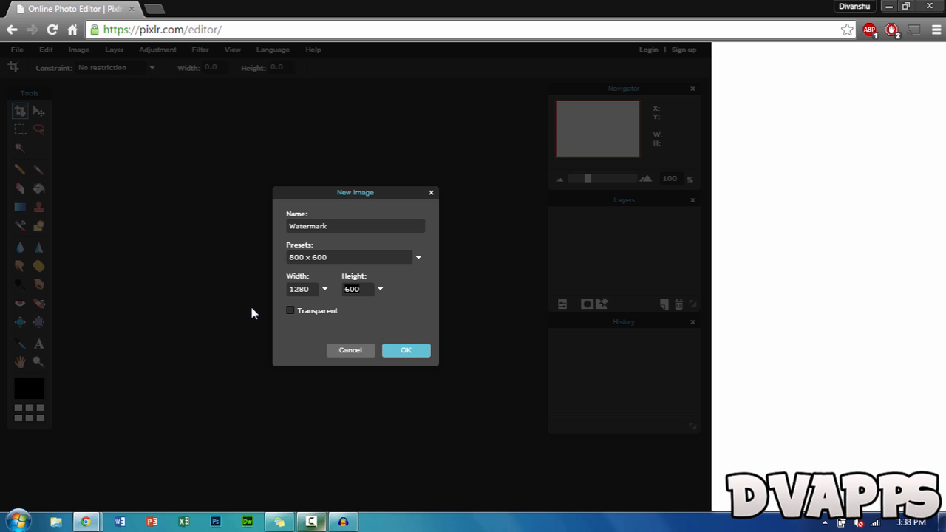
type("720")
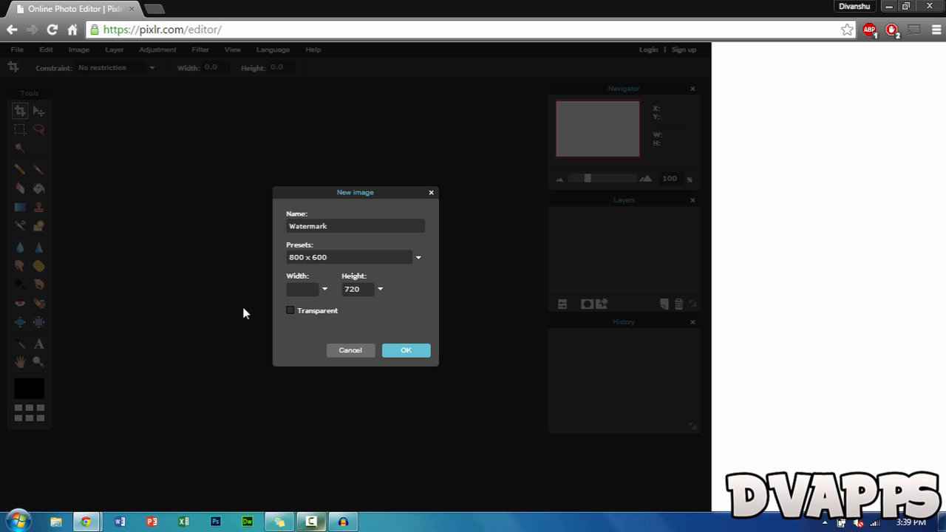
type("1")
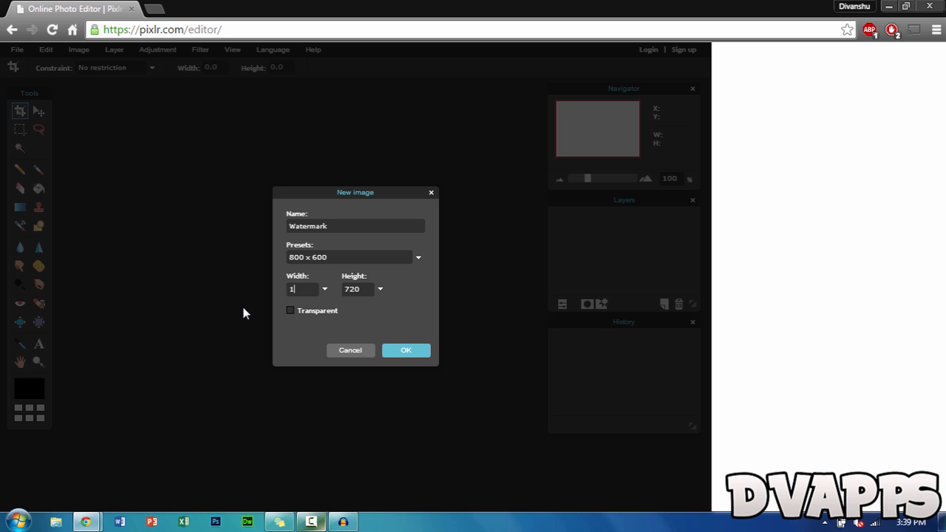
type("920")
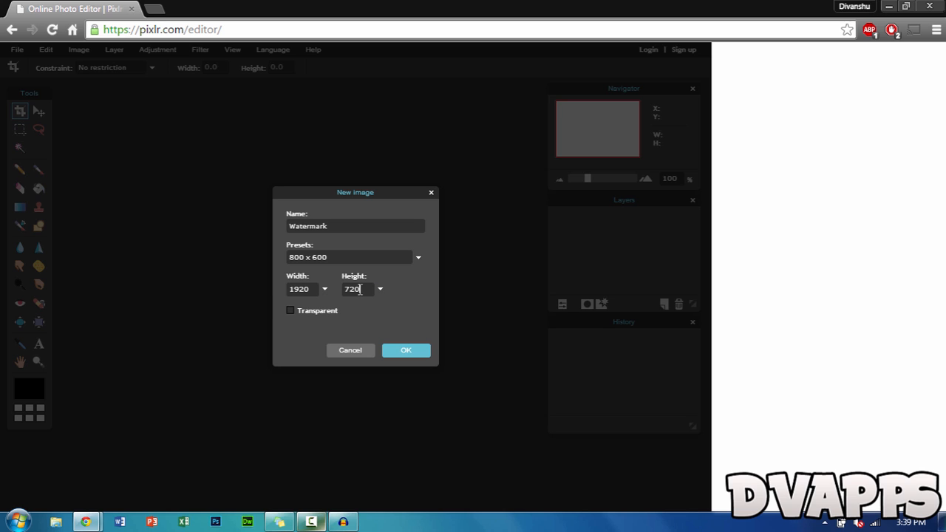
type("1090")
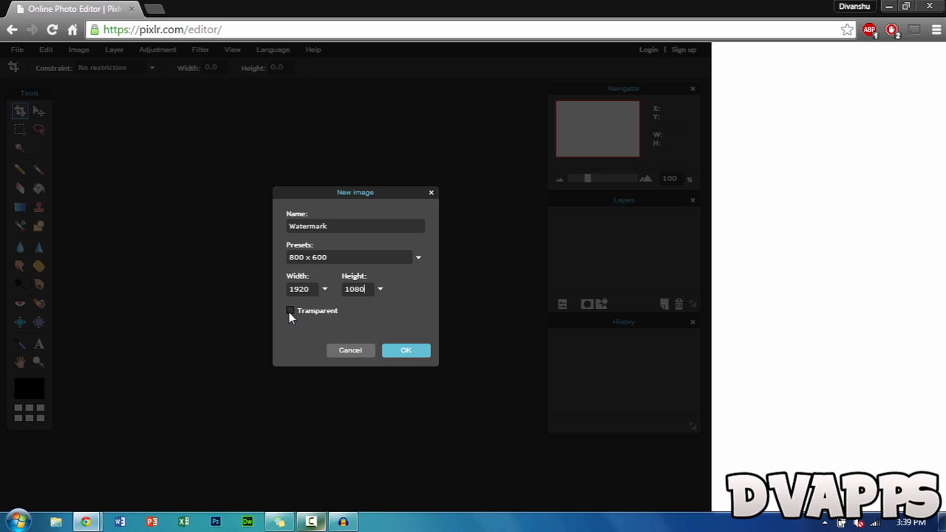
left_click(405, 349)
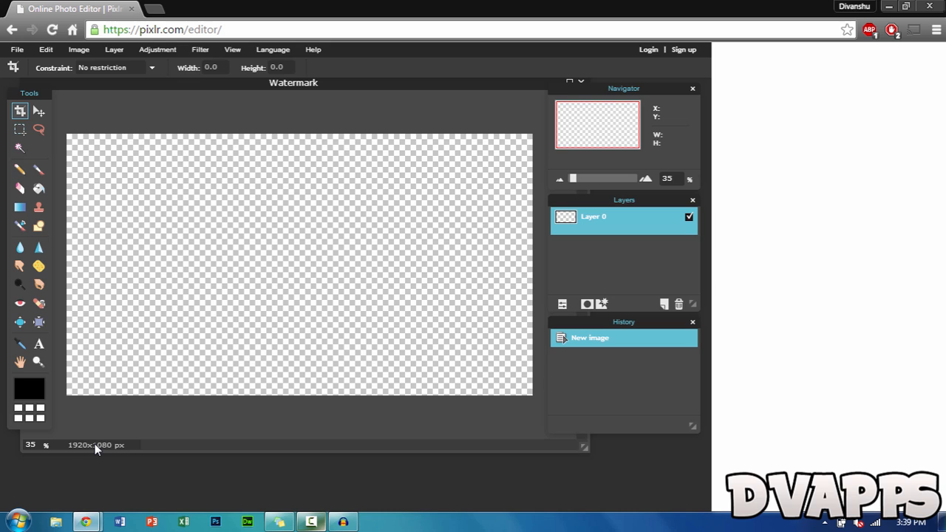
mouse_move(230, 293)
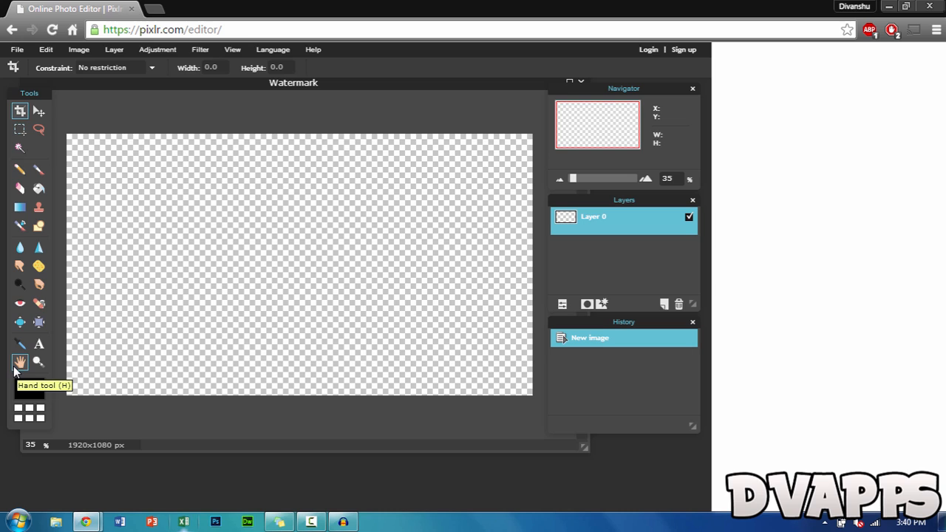
mouse_move(39, 342)
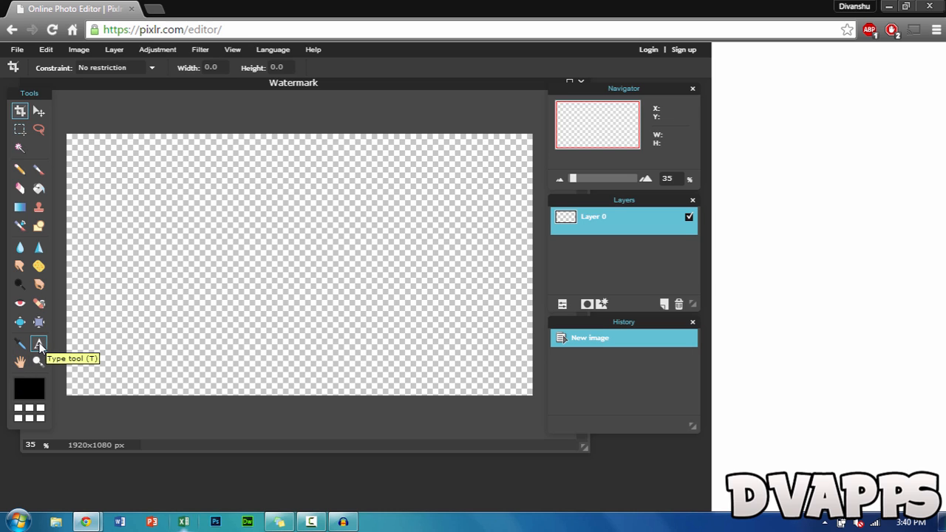
- Place a text layer near the canvas's bottom-right corner reading DVAPPS
left_click(38, 343)
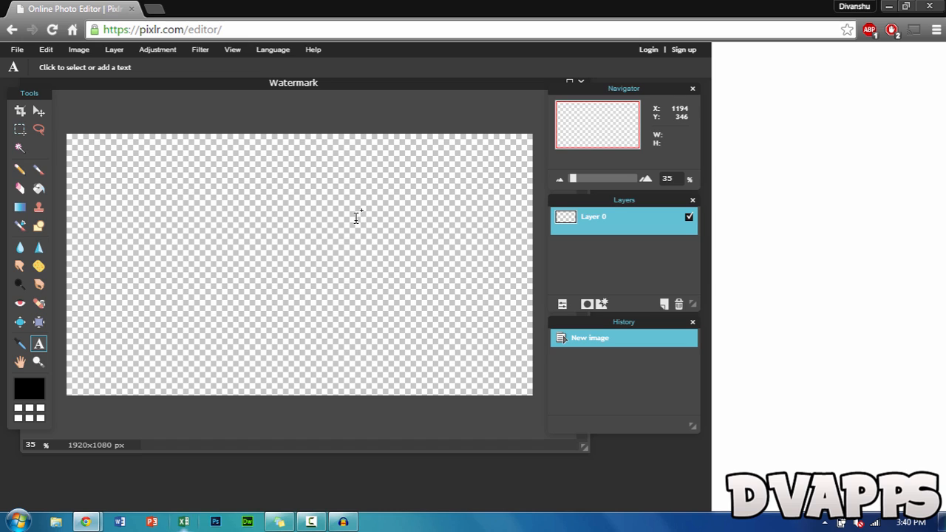
mouse_move(88, 152)
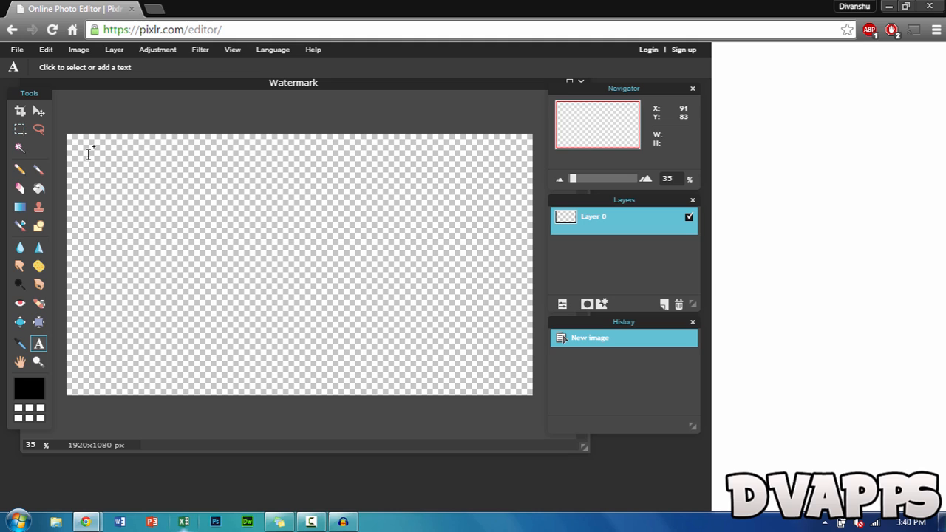
mouse_move(88, 154)
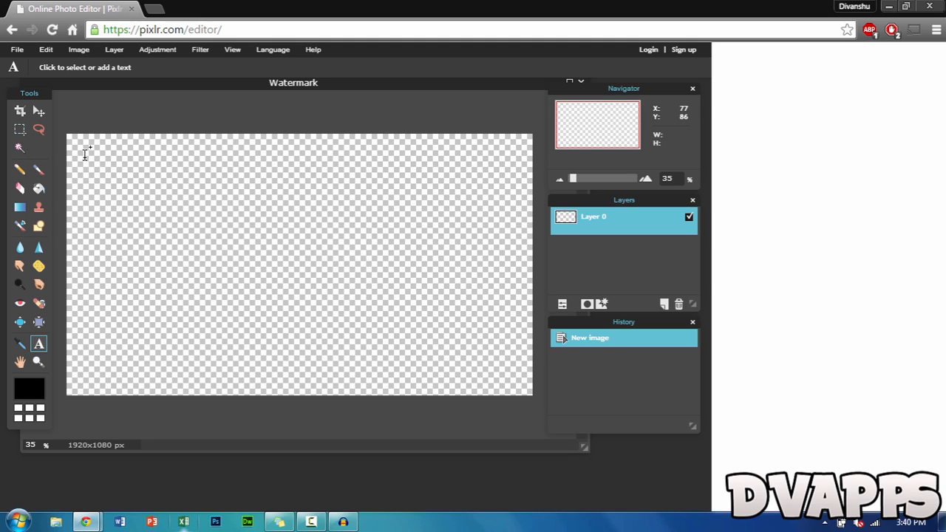
mouse_move(414, 346)
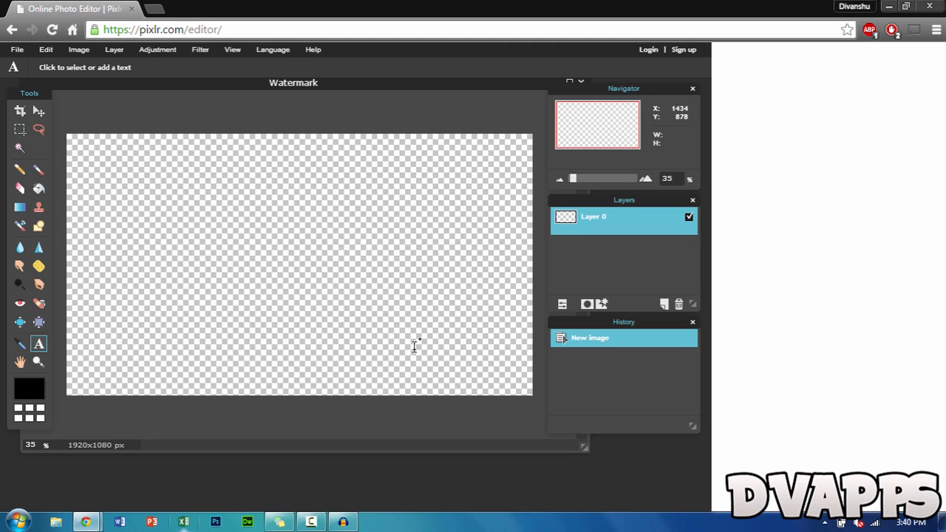
mouse_move(461, 381)
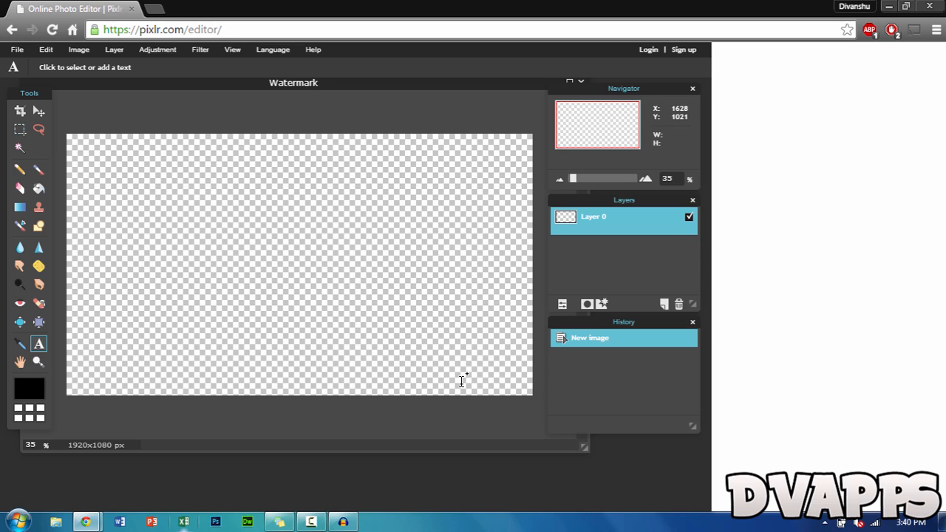
left_click(455, 372)
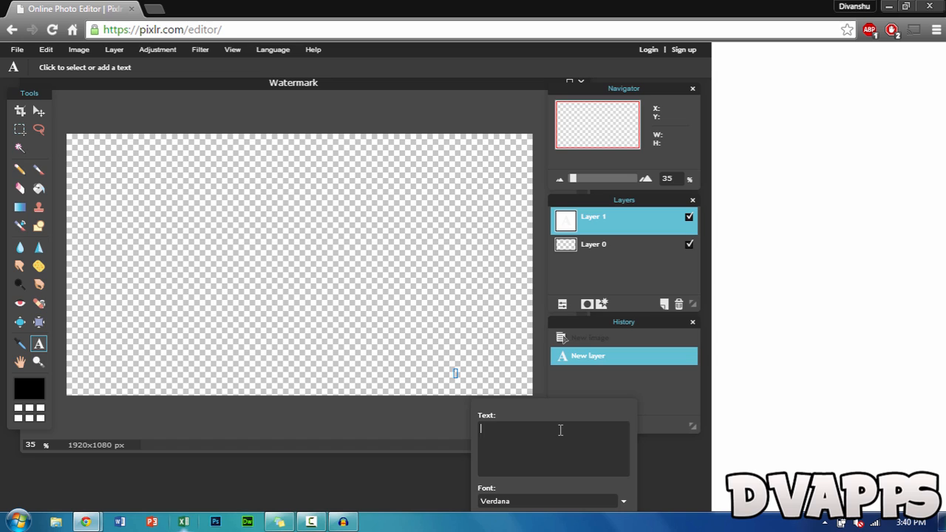
type("D")
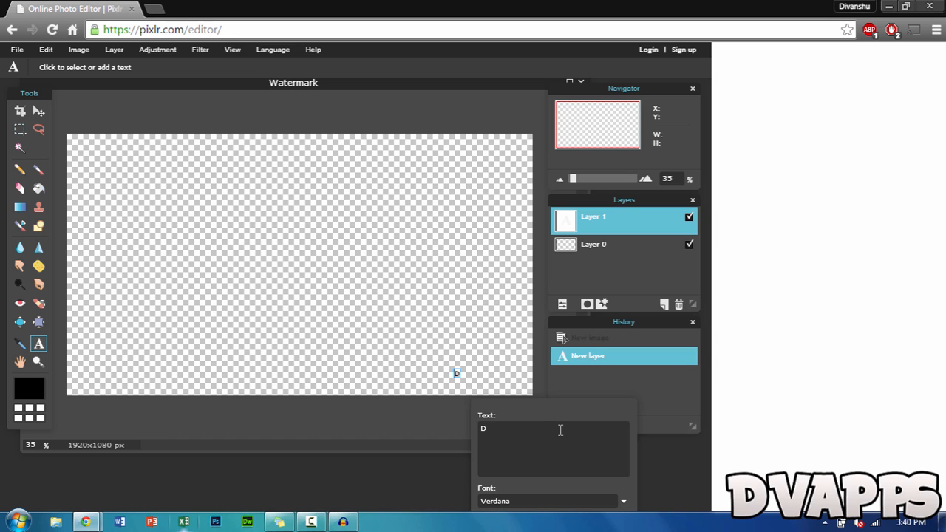
type("vApps")
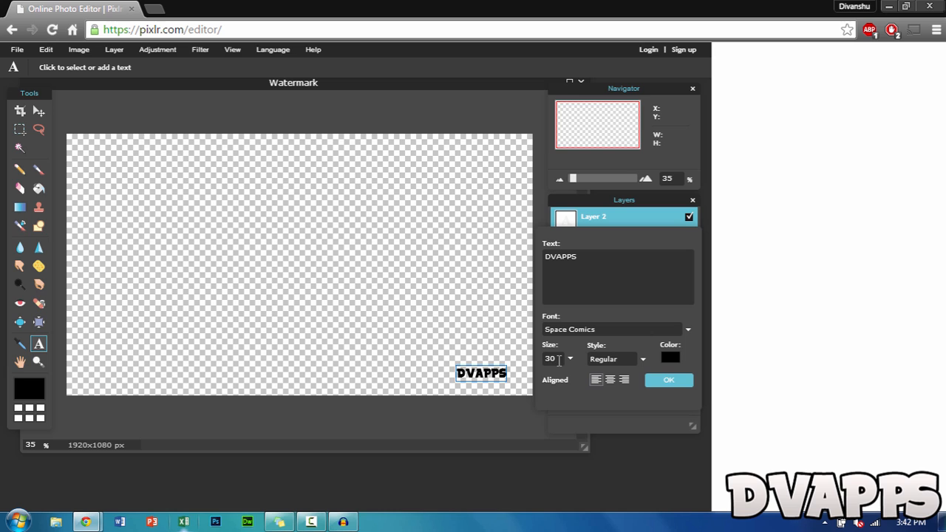
- Set the text size to 80, colour it white and commit it to the canvas
type("100")
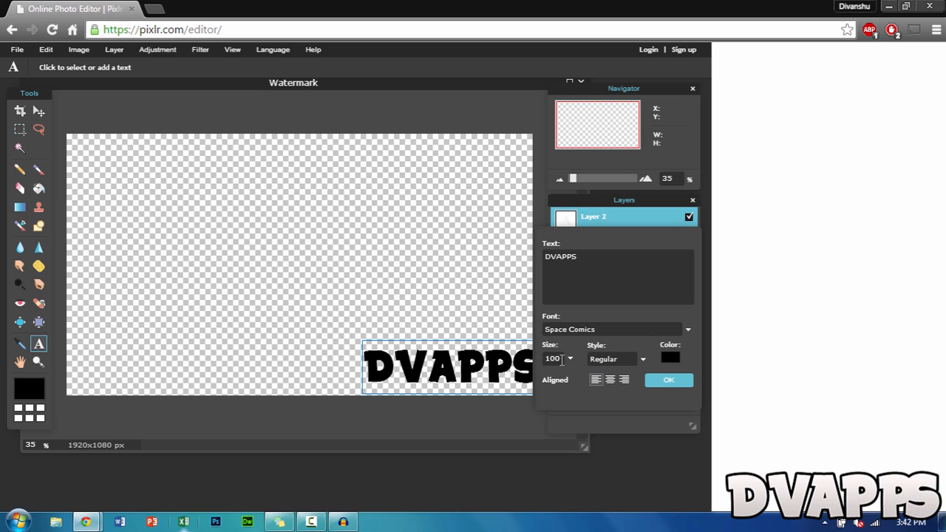
type("80")
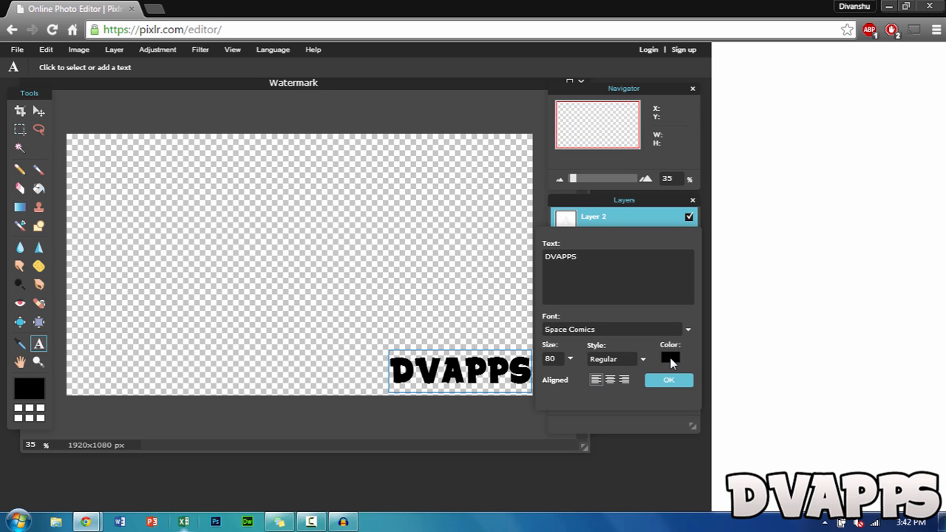
left_click(669, 358)
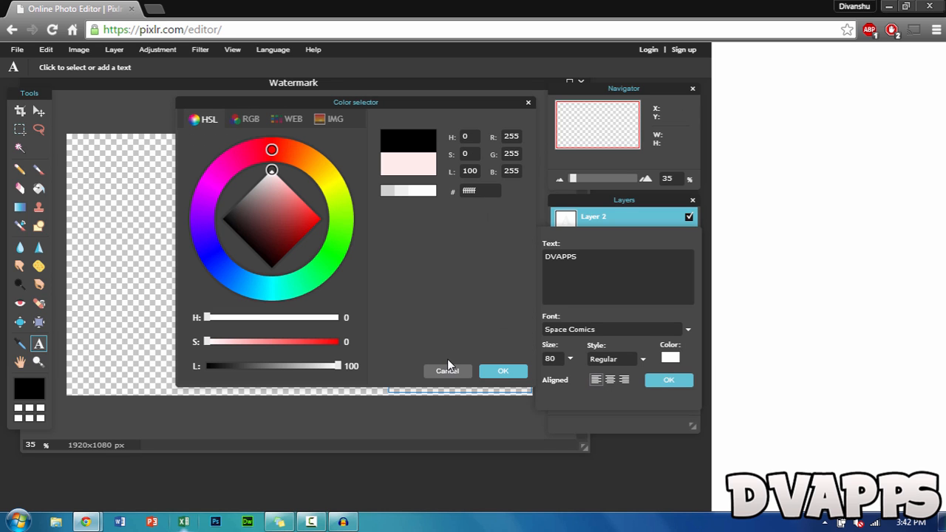
left_click(503, 369)
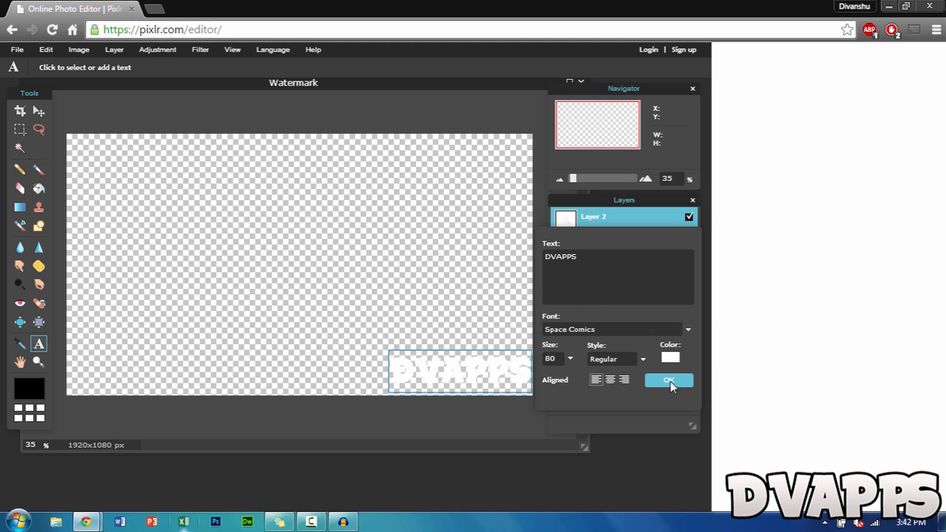
left_click(668, 380)
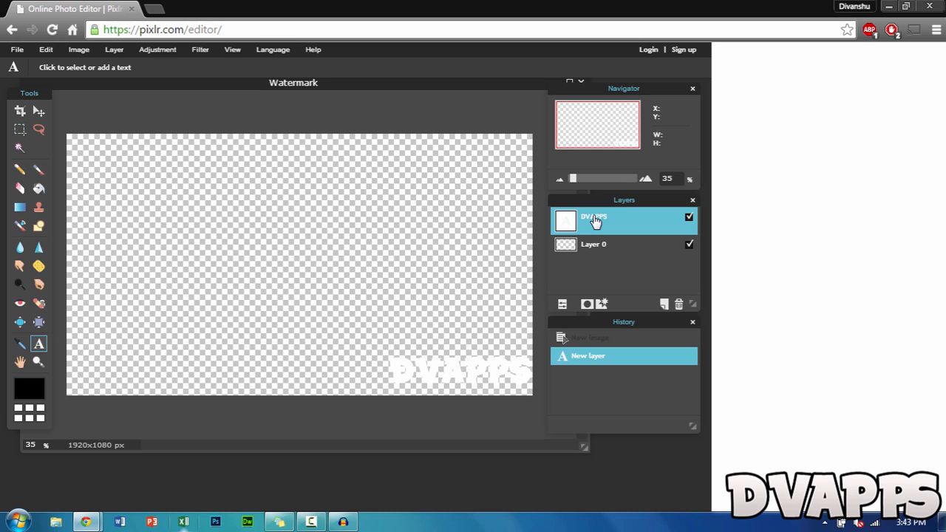
- In Layer styles, give the text a drop shadow with opacity 100 and size 14
right_click(594, 221)
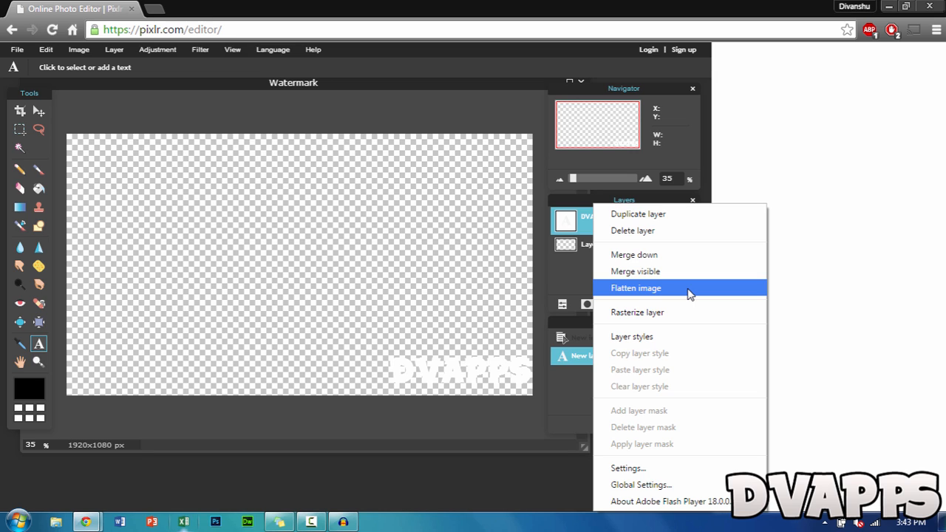
mouse_move(653, 303)
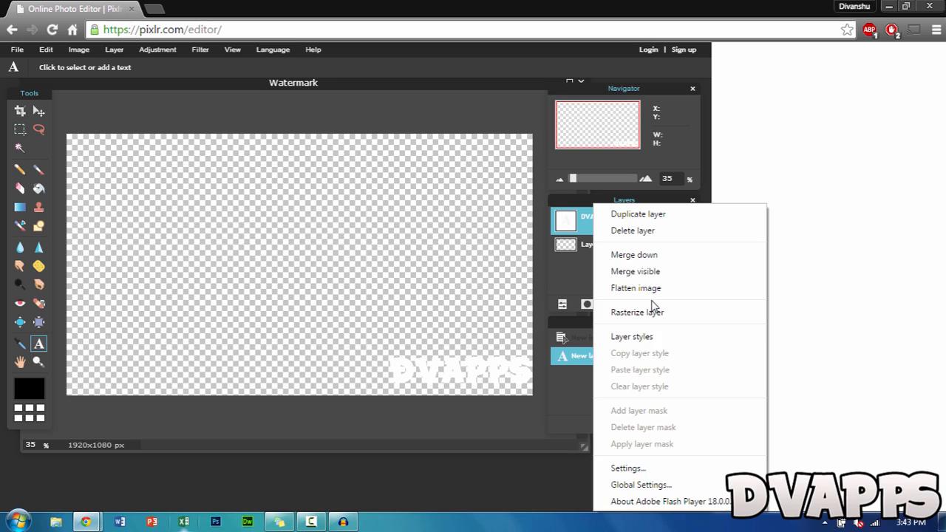
left_click(631, 337)
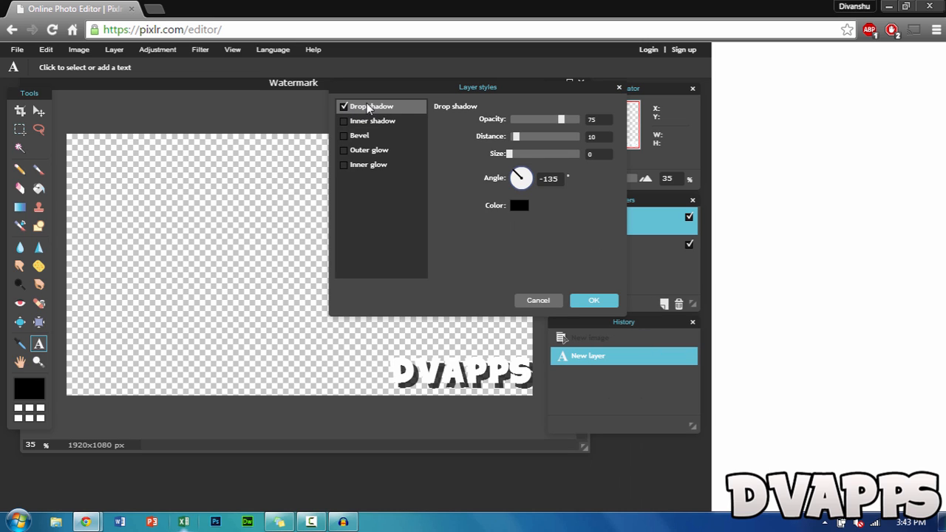
left_click_drag(538, 118, 570, 118)
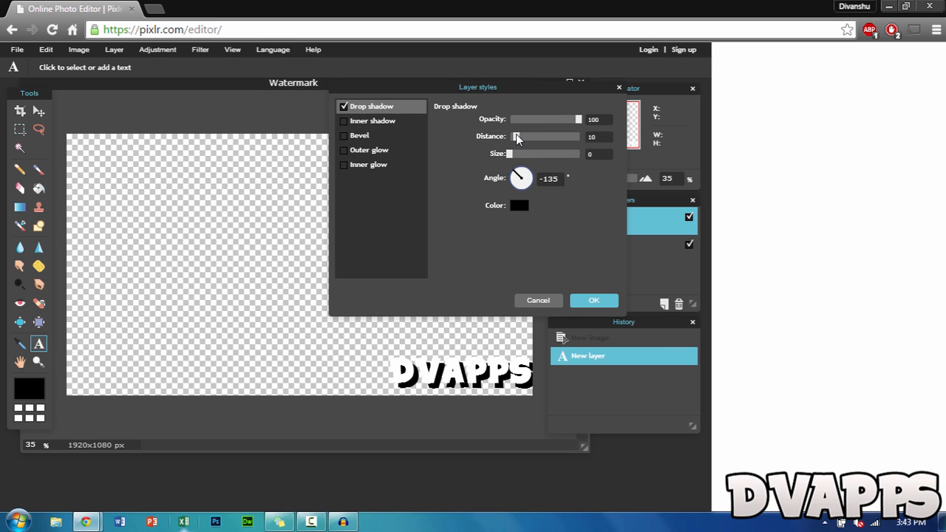
mouse_move(518, 143)
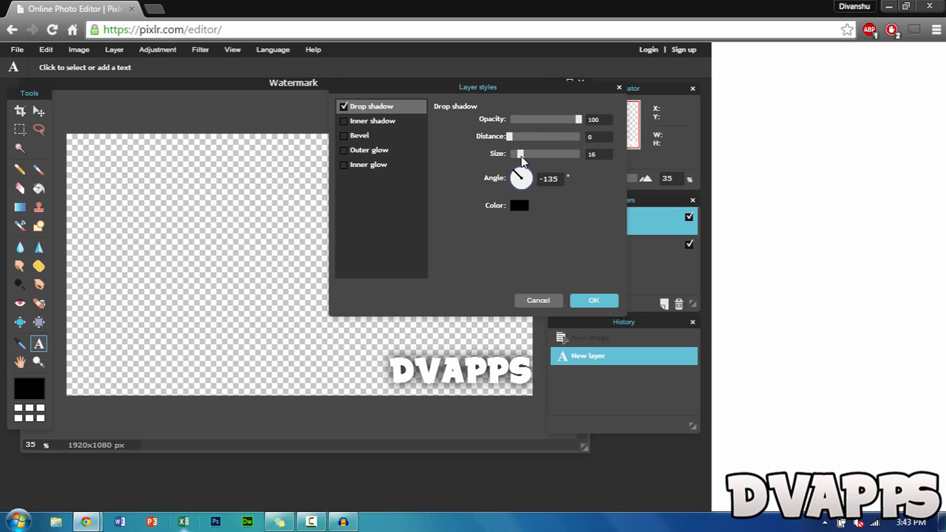
left_click_drag(520, 154, 517, 153)
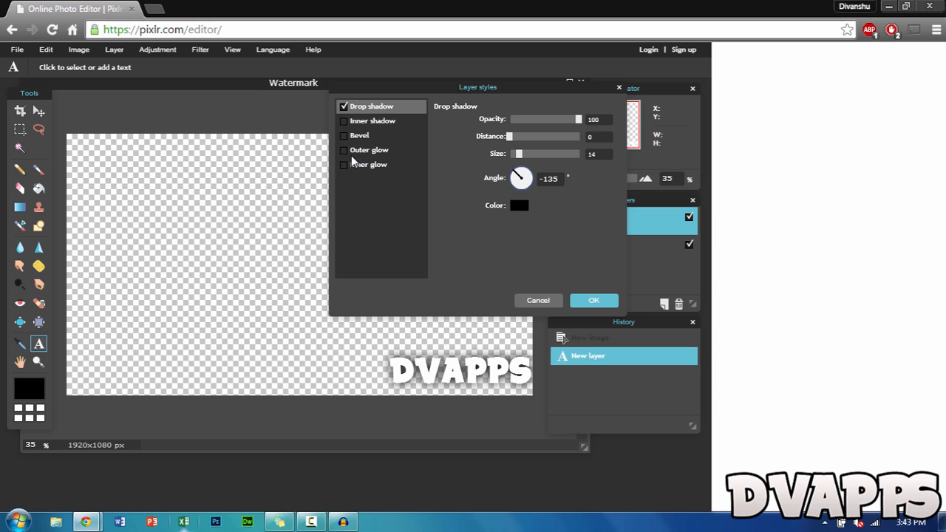
mouse_move(352, 162)
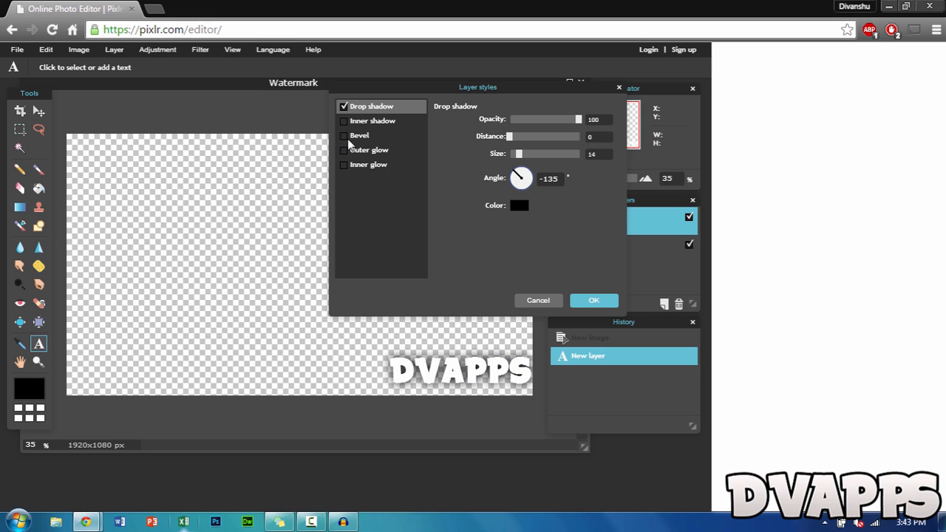
mouse_move(344, 152)
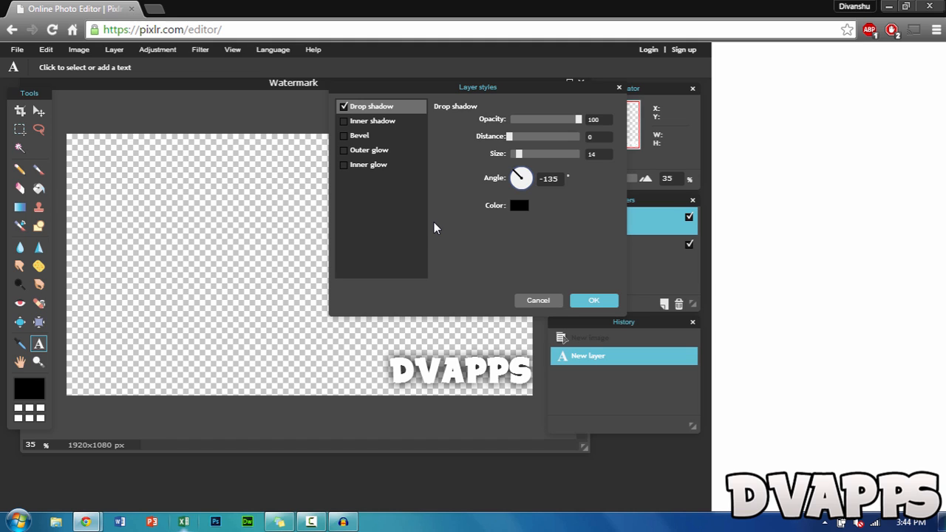
- Enable the outer glow effect and apply both styles to the DVAPPS text
left_click(370, 150)
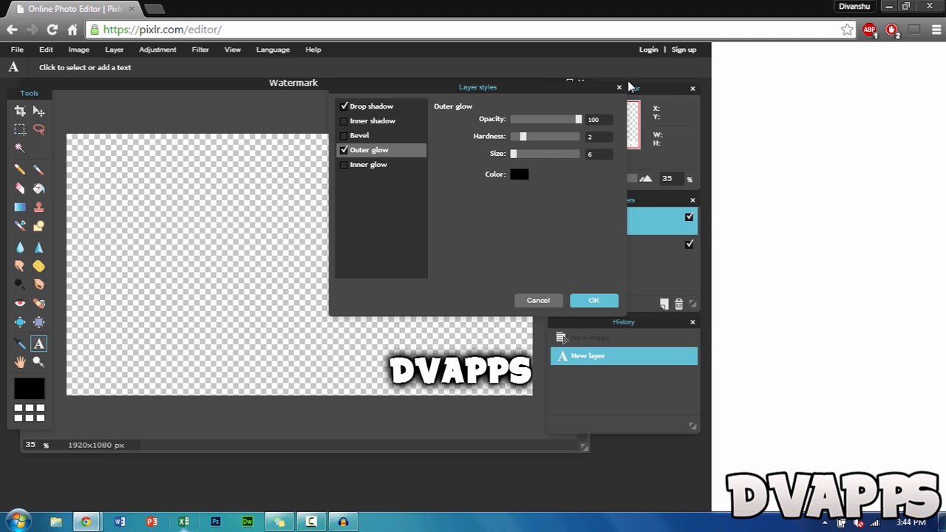
left_click(594, 300)
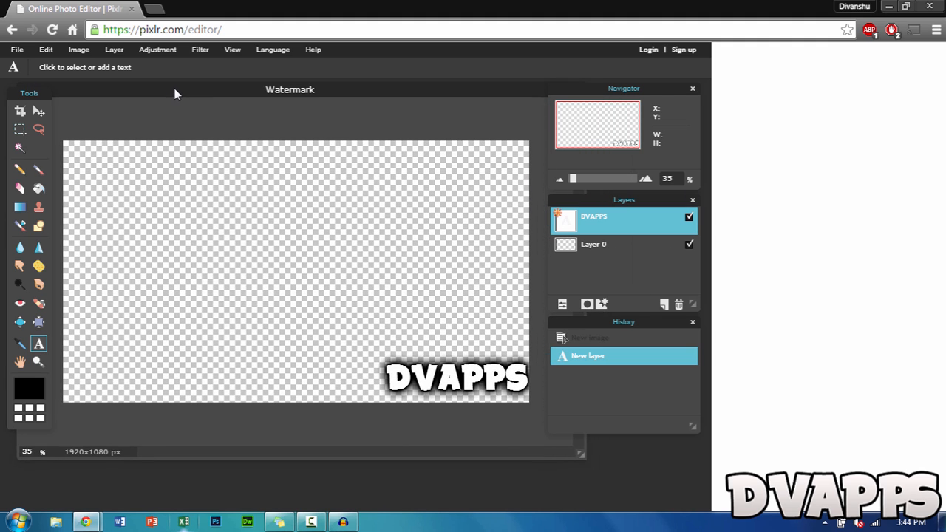
mouse_move(171, 119)
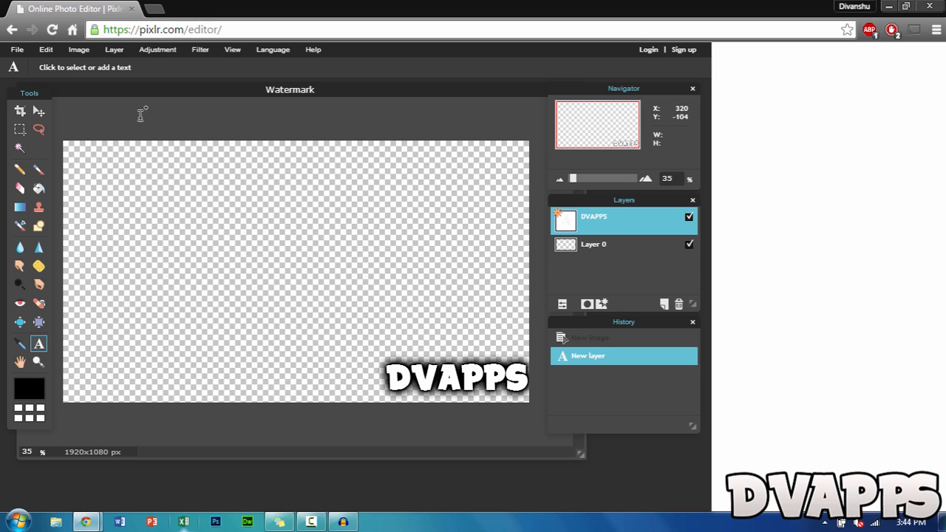
- Save the image via File > Save as a transparent PNG named Watermark on the Desktop
left_click(17, 51)
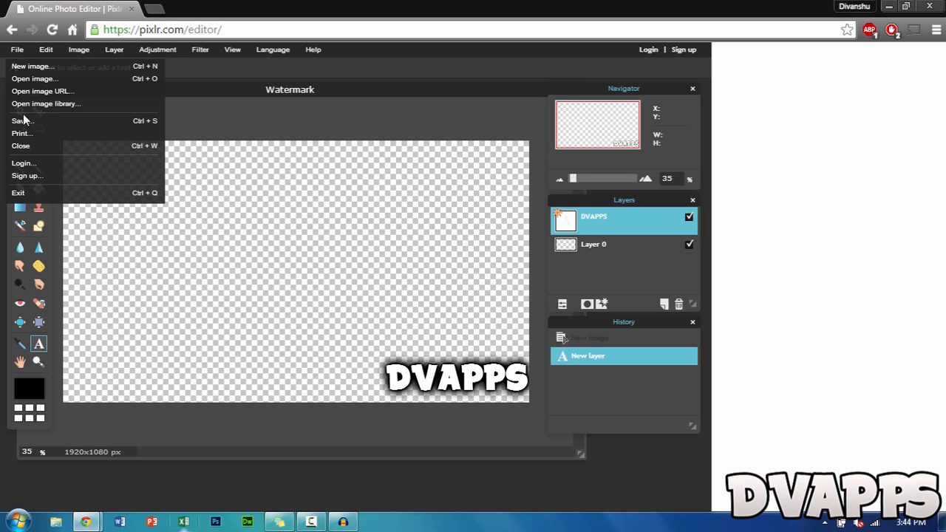
left_click(20, 121)
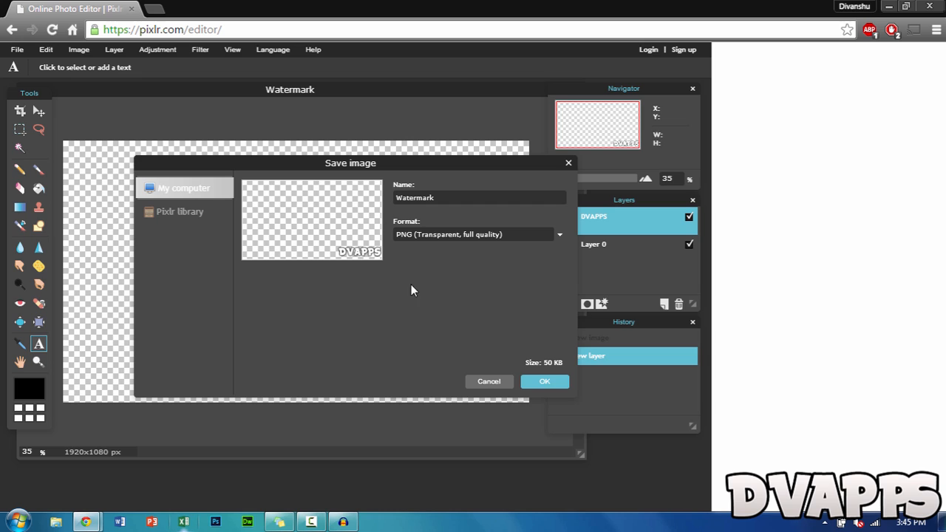
mouse_move(230, 186)
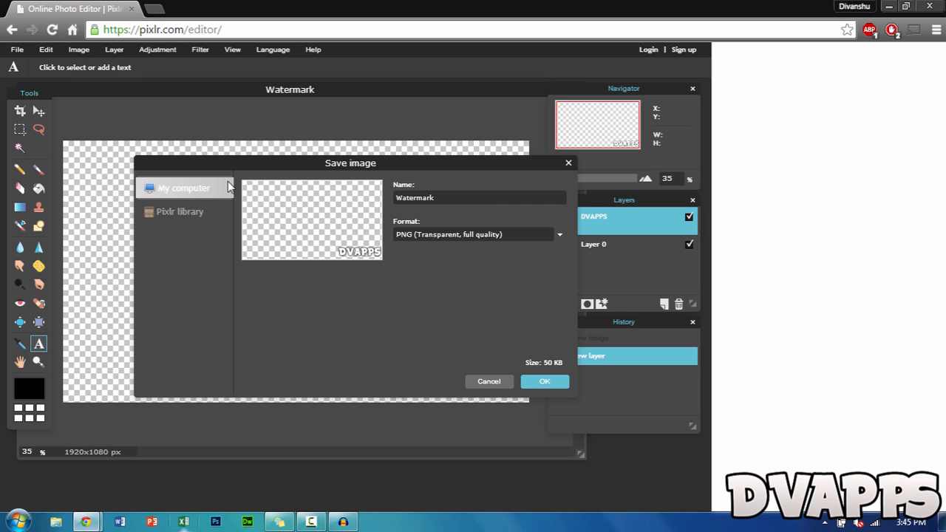
mouse_move(461, 213)
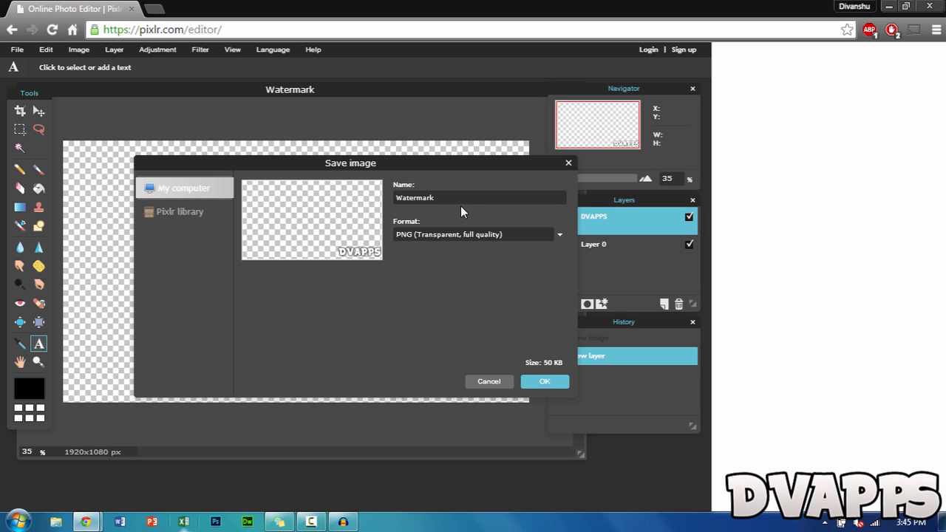
left_click(544, 381)
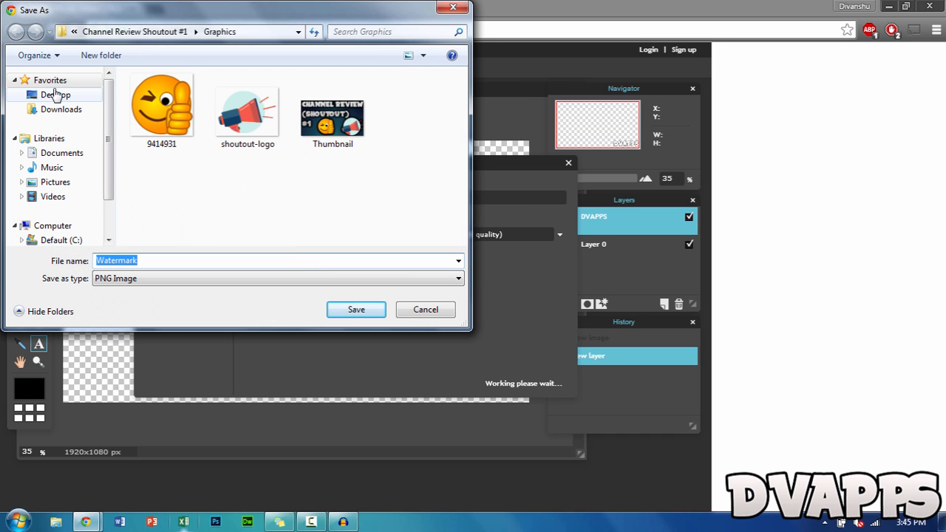
left_click(56, 95)
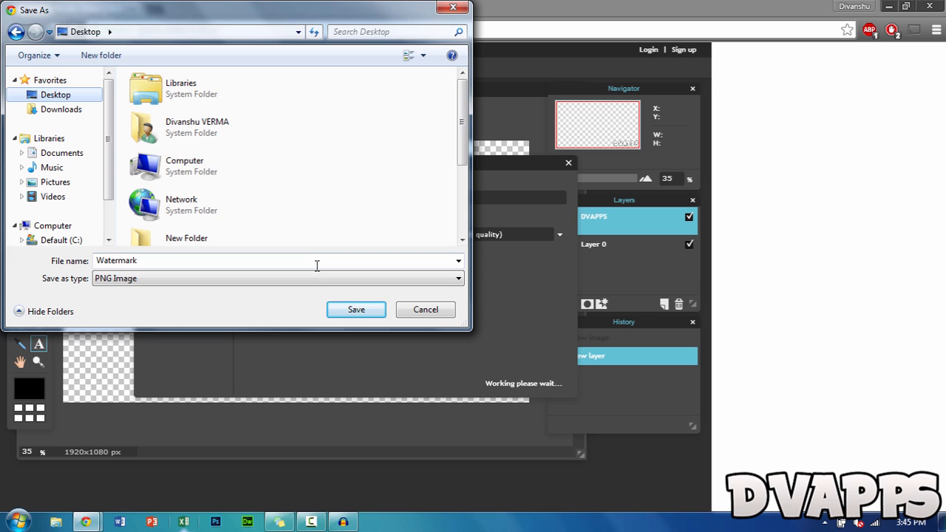
left_click(355, 309)
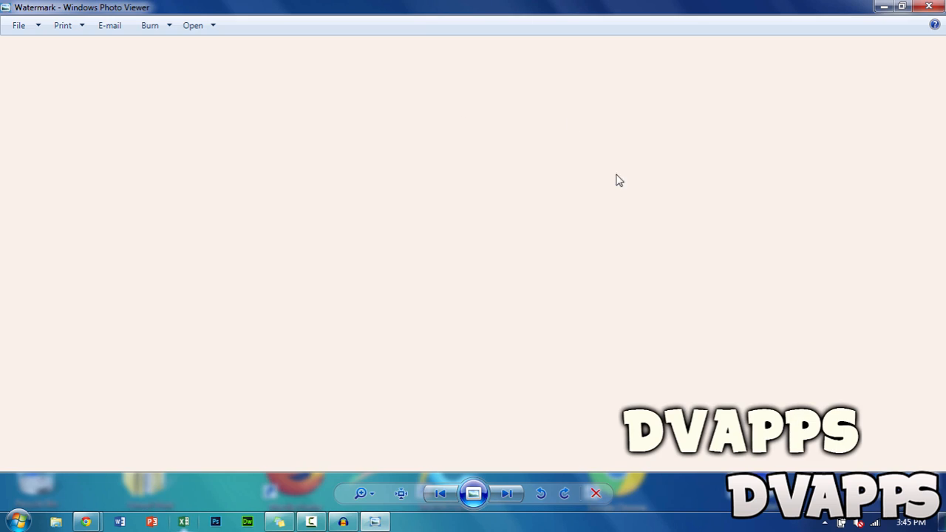
mouse_move(928, 7)
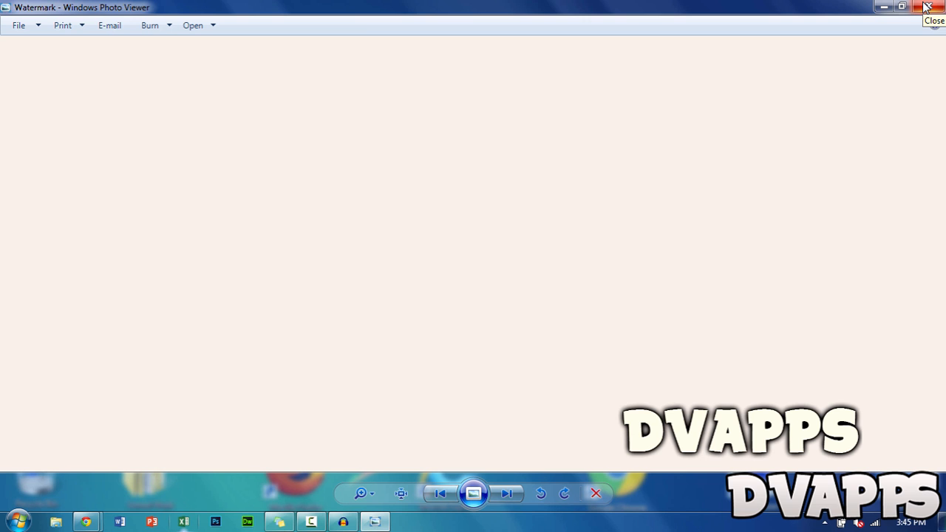
mouse_move(931, 9)
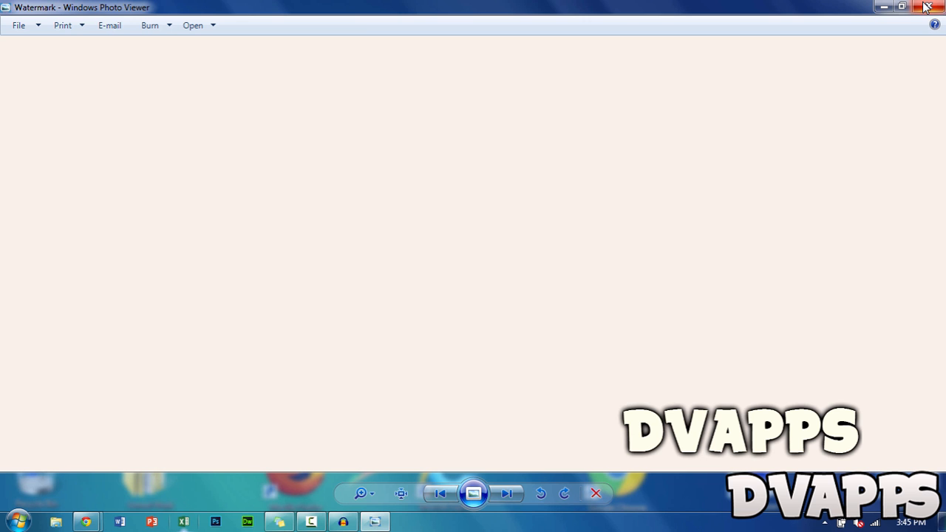